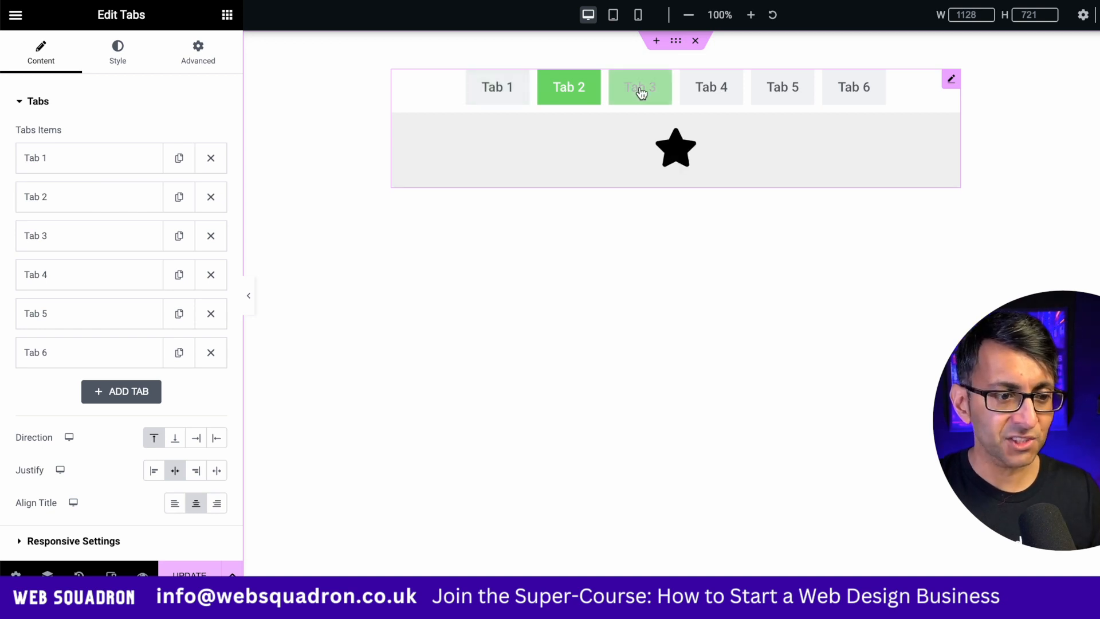
Step: Preview a couple of tab titles on desktop, ending back on Tab 1's heading and button
{"action": "left_click", "coordinate": [782, 87]}
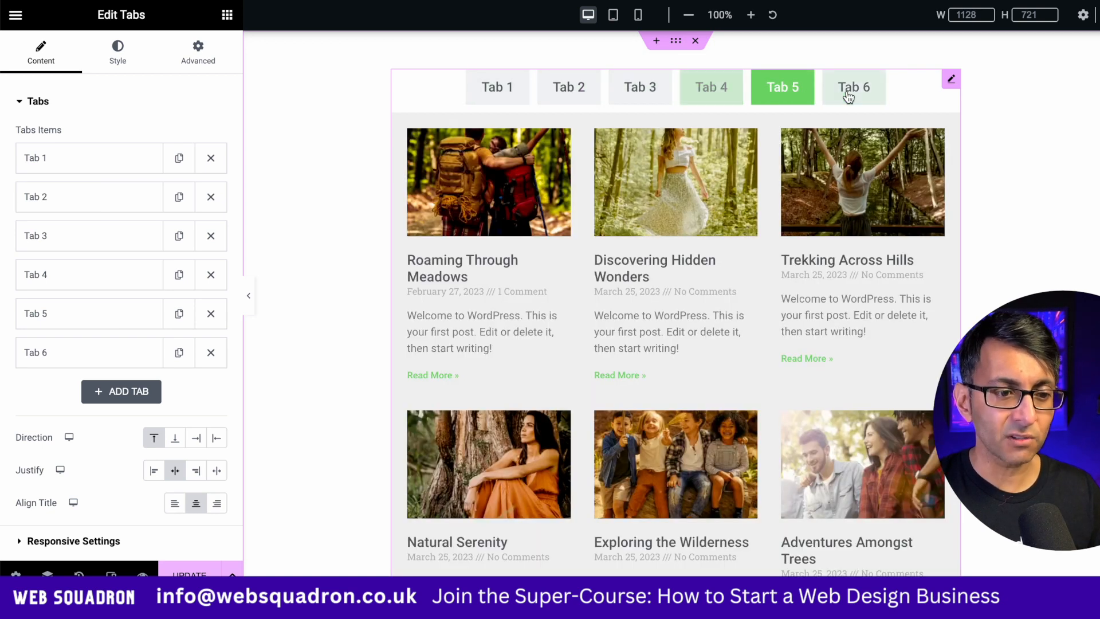
{"action": "left_click", "coordinate": [496, 88]}
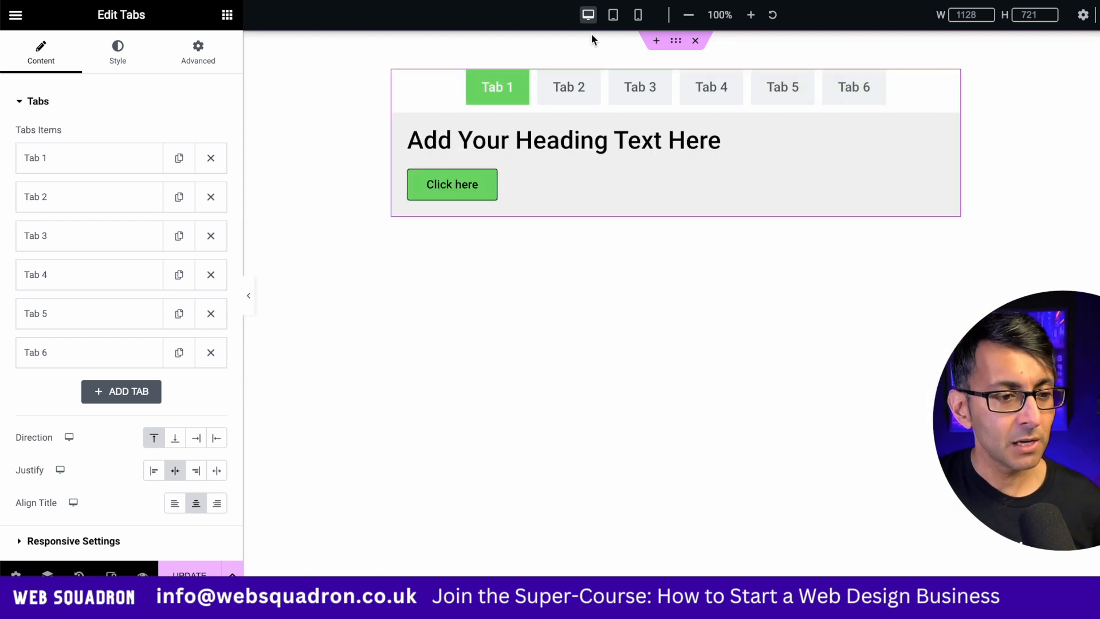
{"action": "mouse_move", "coordinate": [637, 14]}
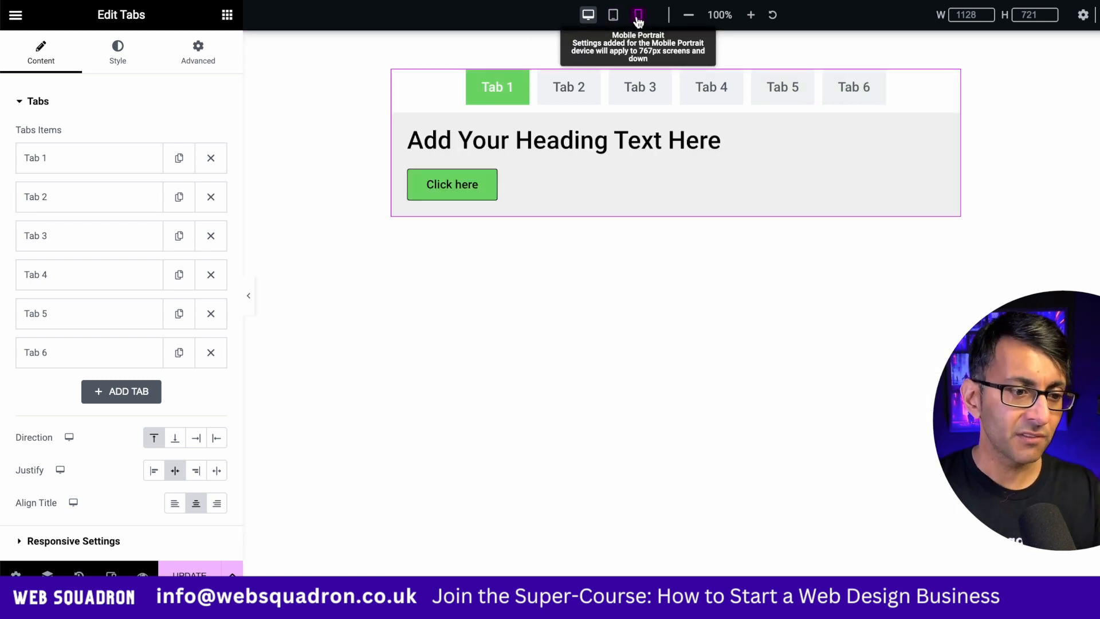
Step: Preview at Mobile Portrait width, opening Tab 3 then Tab 5's post grid in the stacked titles
{"action": "left_click", "coordinate": [637, 15]}
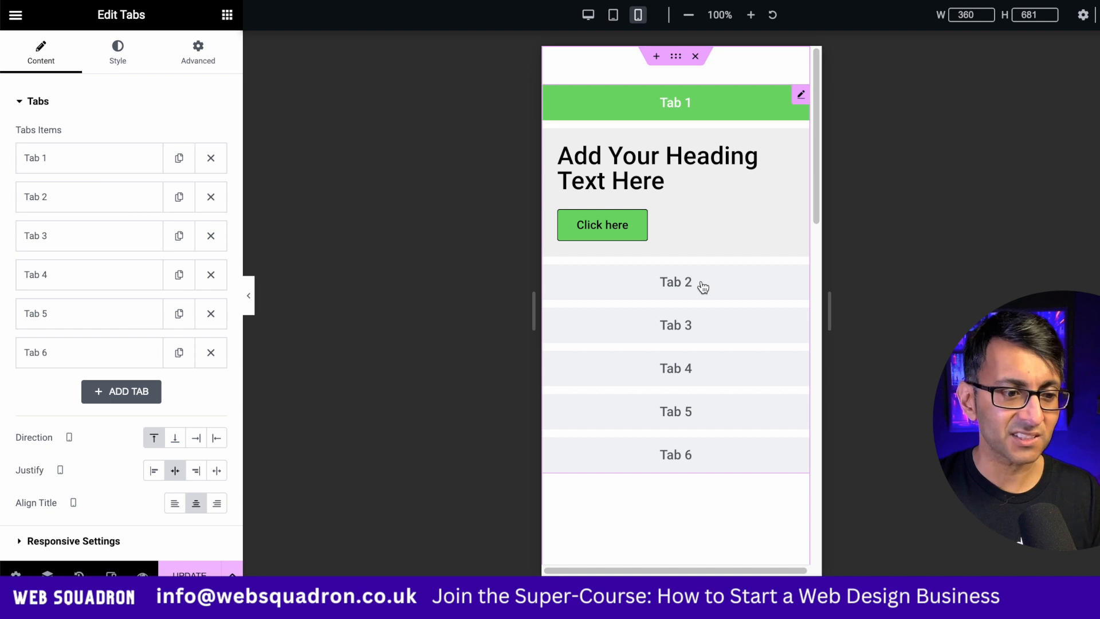
{"action": "left_click", "coordinate": [675, 325]}
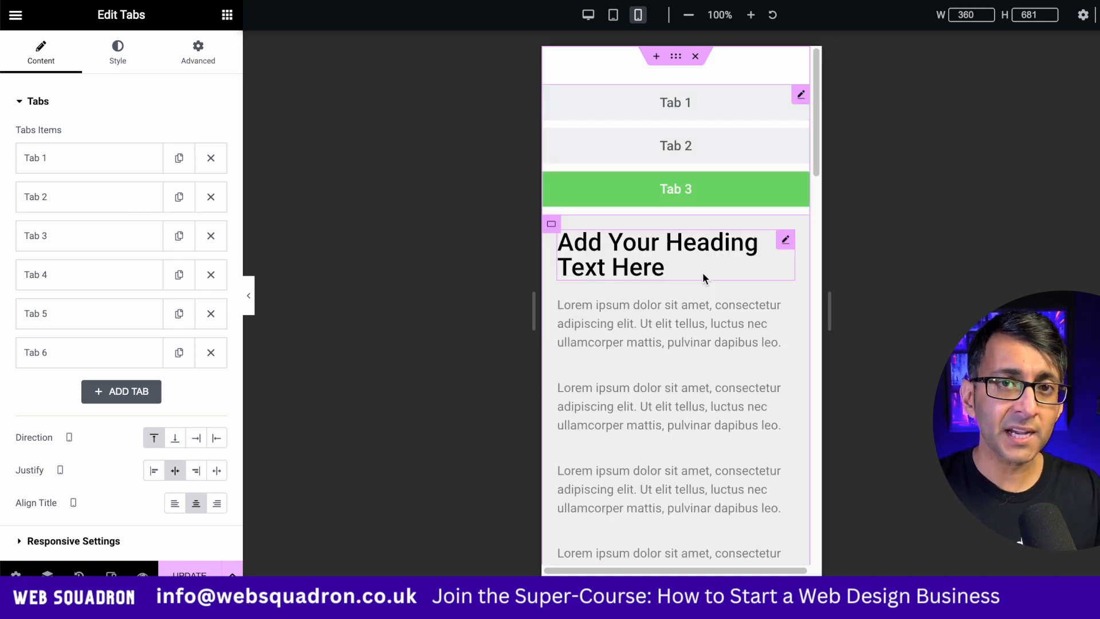
{"action": "scroll", "scroll_direction": "down", "scroll_amount": 3}
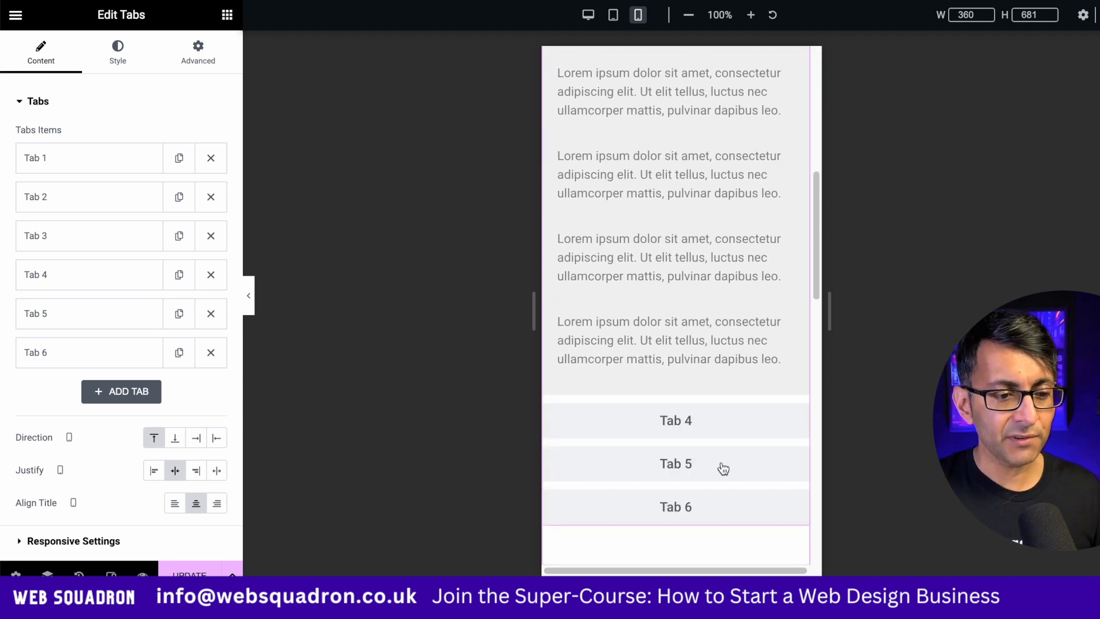
{"action": "left_click", "coordinate": [675, 463]}
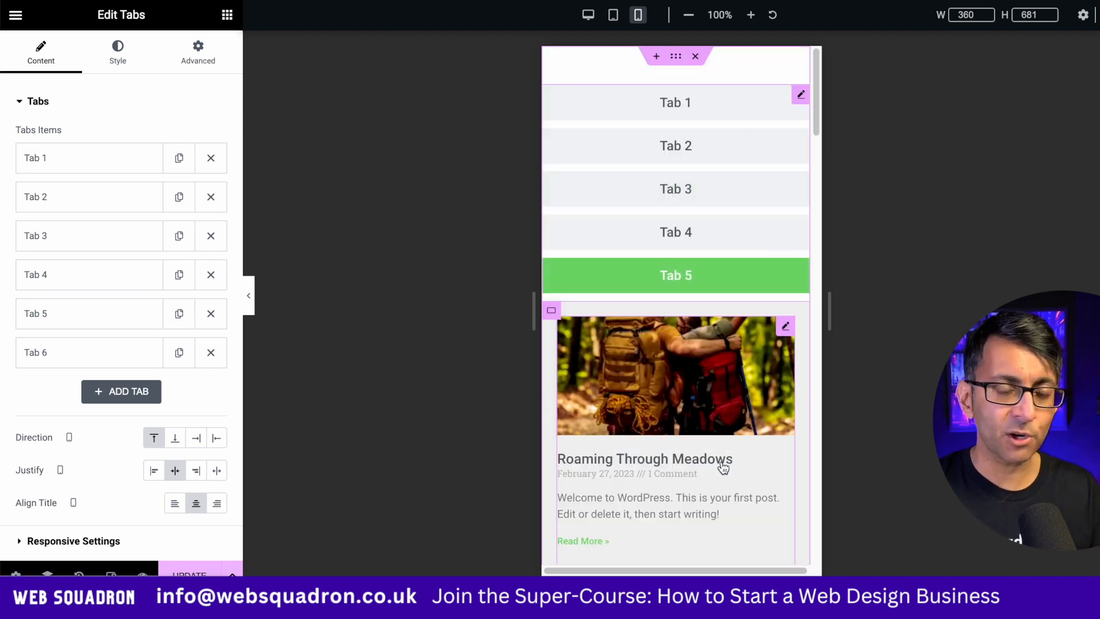
{"action": "scroll", "scroll_direction": "down", "scroll_amount": 3}
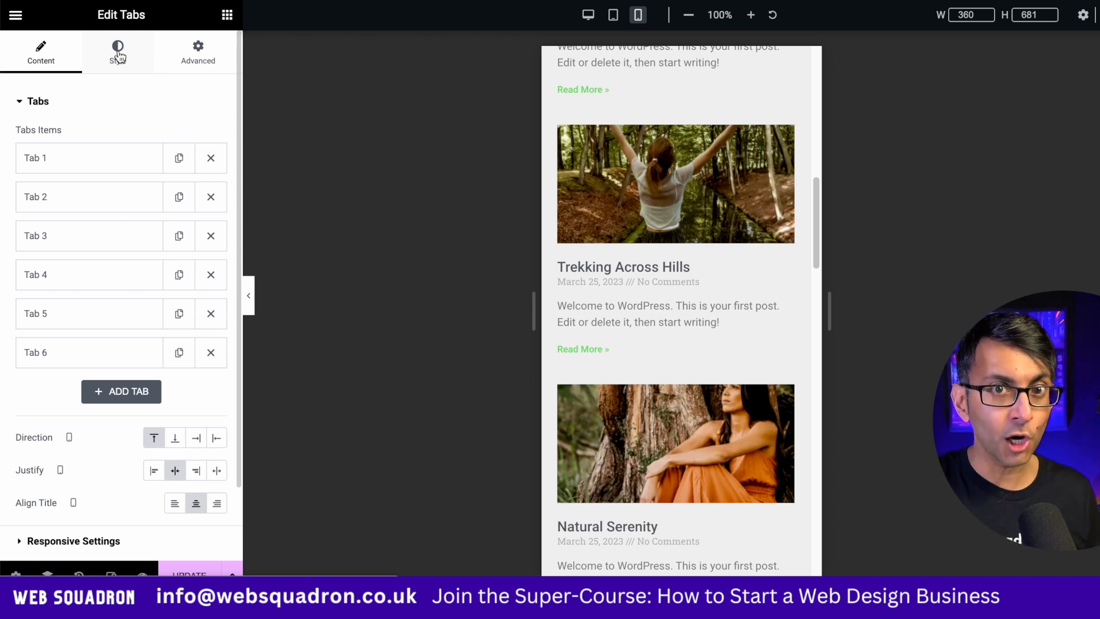
Step: Add the flex-wrap media query in the widget's Custom CSS and verify wrapped titles on mobile
{"action": "left_click", "coordinate": [197, 51]}
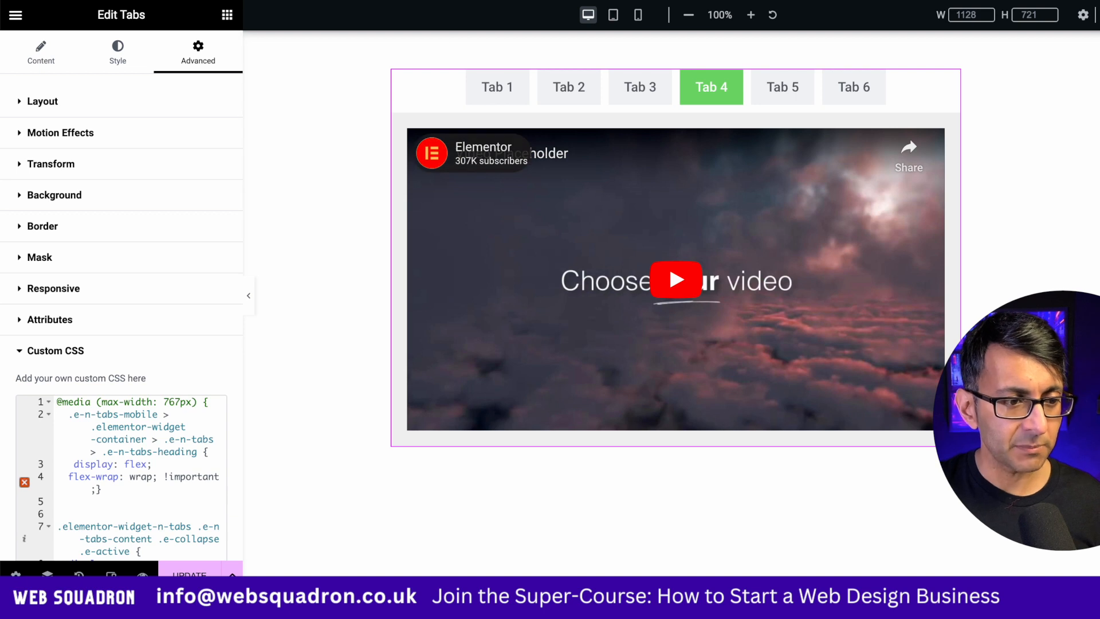
{"action": "left_click", "coordinate": [637, 14]}
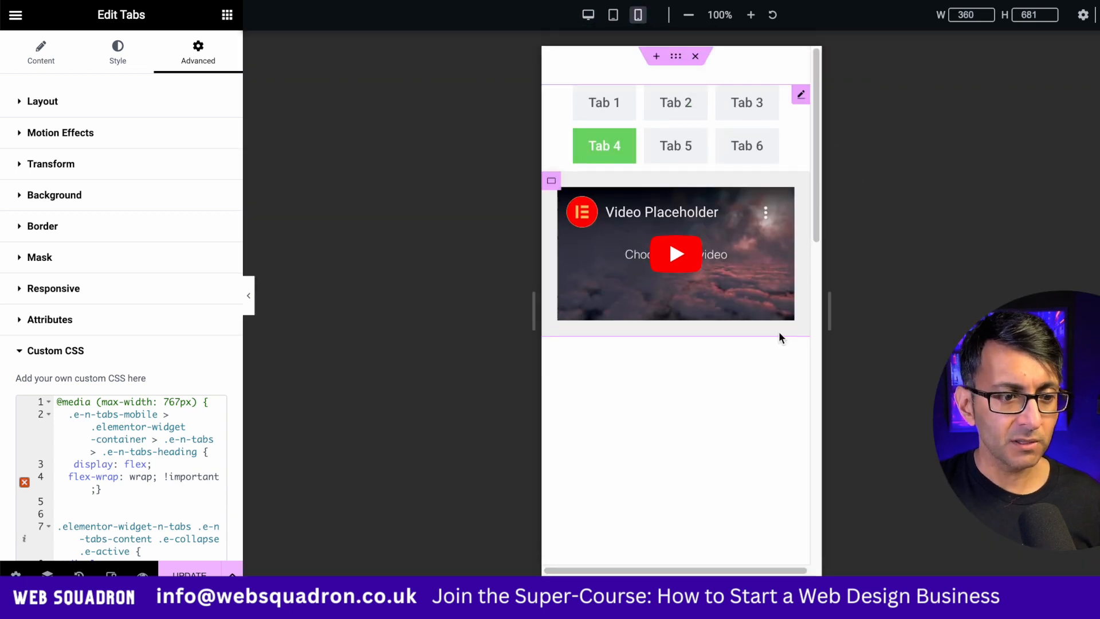
{"action": "left_click", "coordinate": [746, 145]}
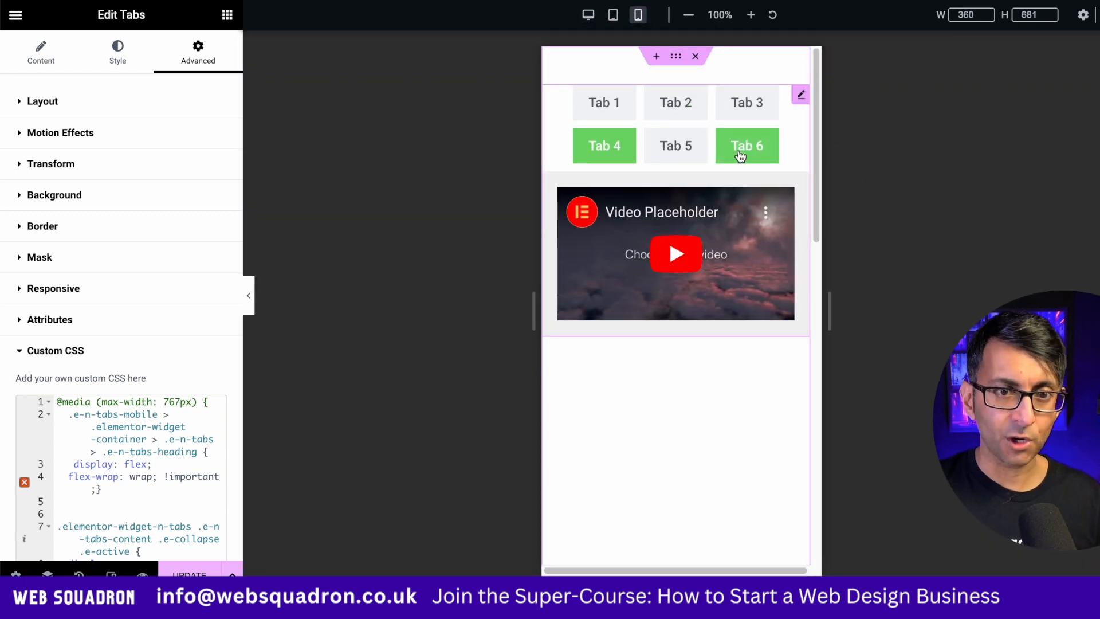
{"action": "left_click", "coordinate": [746, 102]}
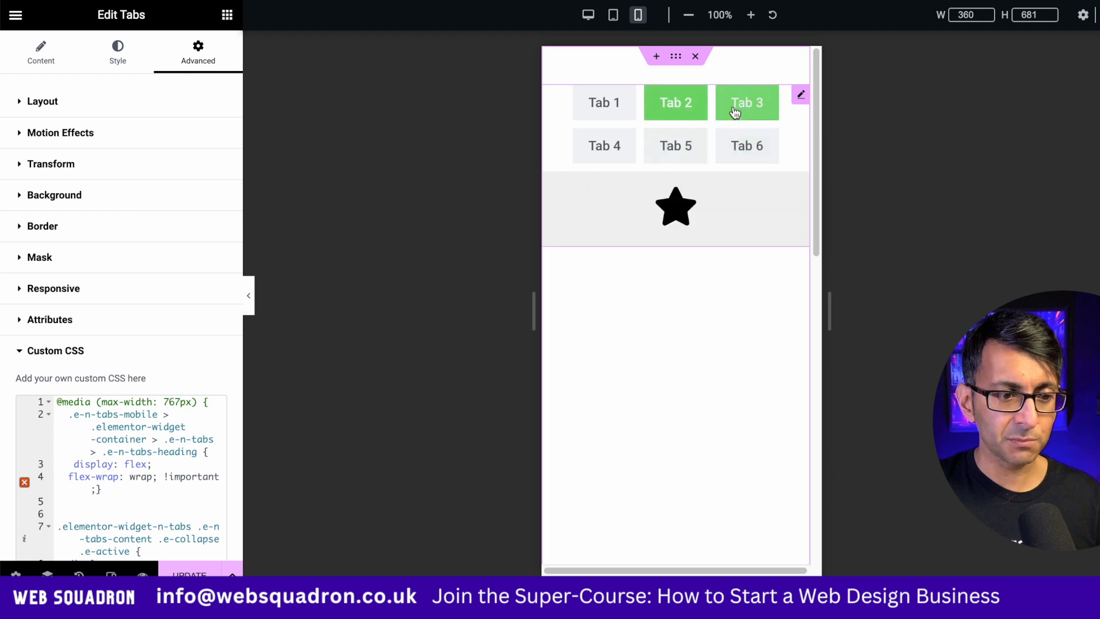
{"action": "left_click", "coordinate": [604, 102]}
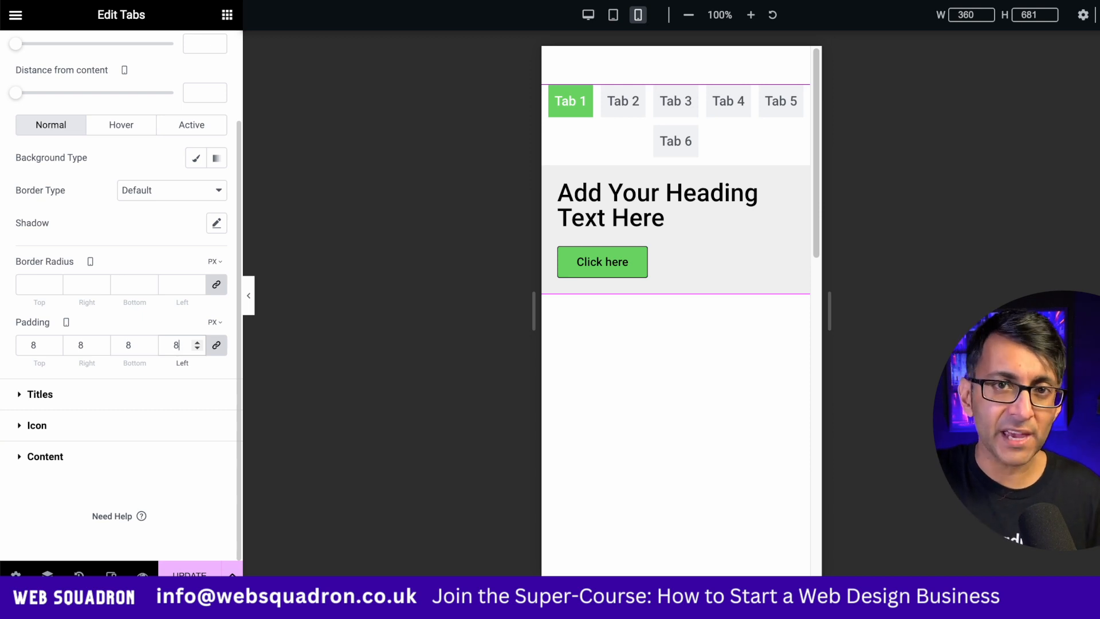
{"action": "mouse_move", "coordinate": [332, 135]}
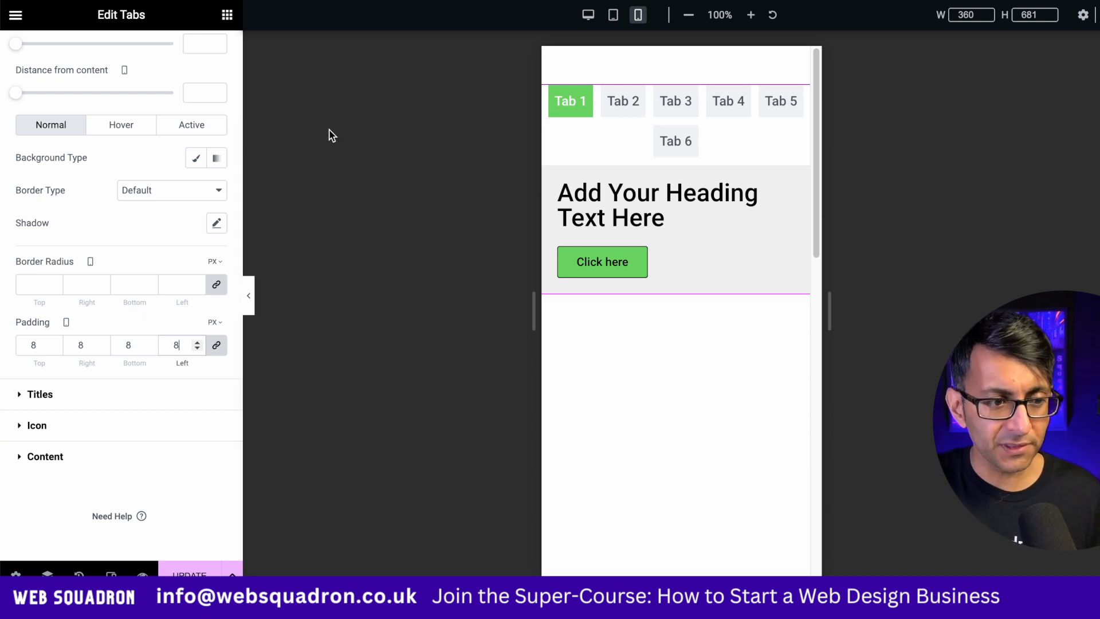
Step: Check the desktop layout, opening Tab 6's toggle list then Tab 5's post grid
{"action": "left_click", "coordinate": [588, 15]}
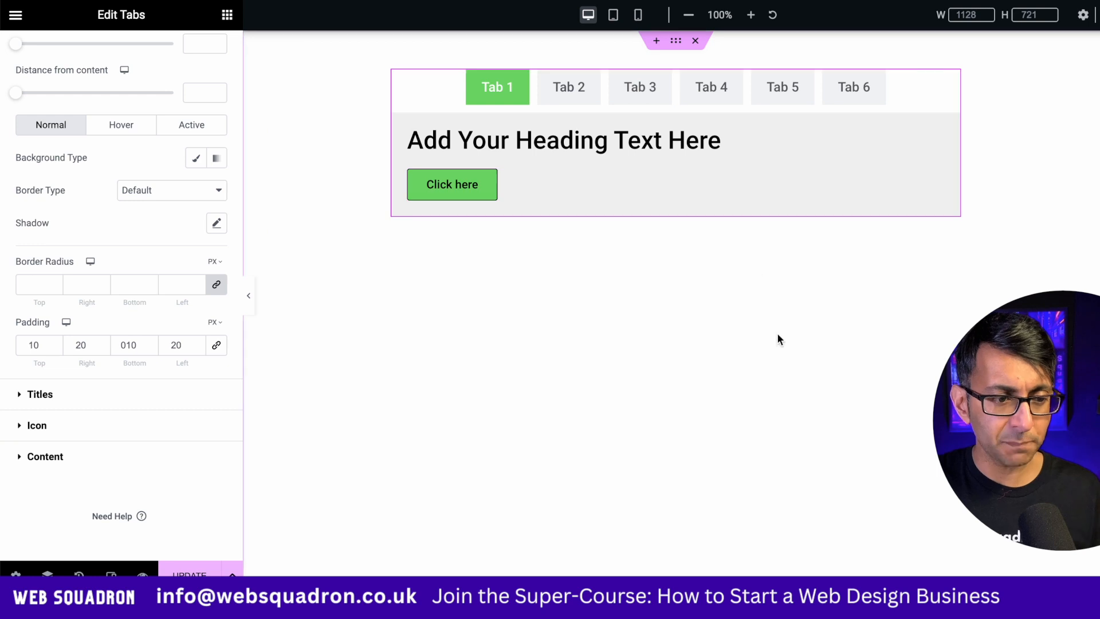
{"action": "mouse_move", "coordinate": [670, 91]}
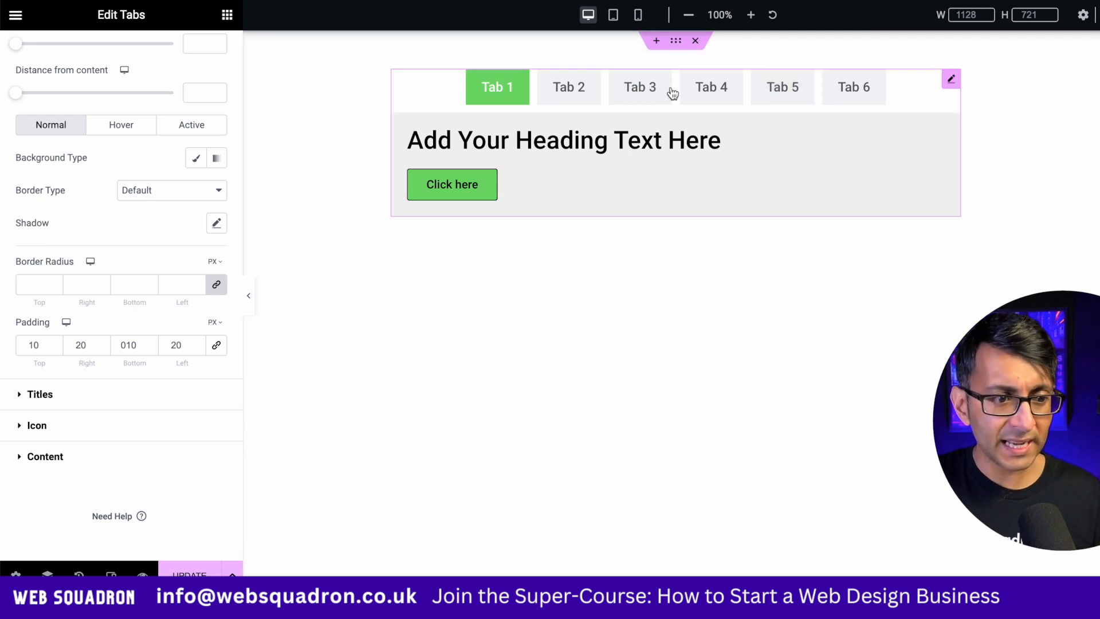
{"action": "left_click", "coordinate": [854, 87]}
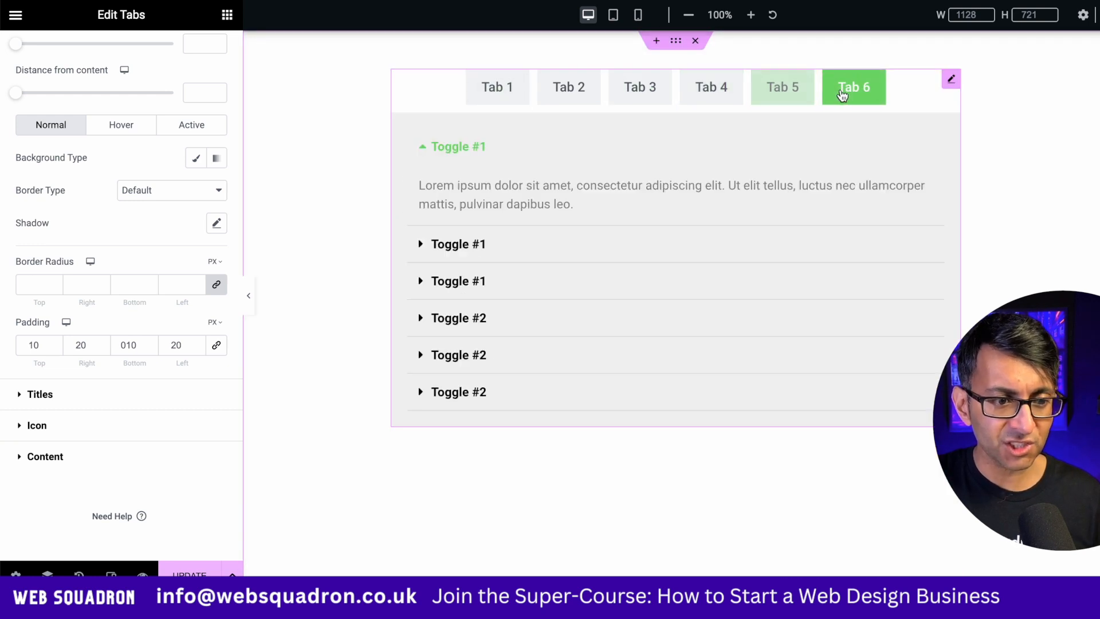
{"action": "left_click", "coordinate": [781, 87]}
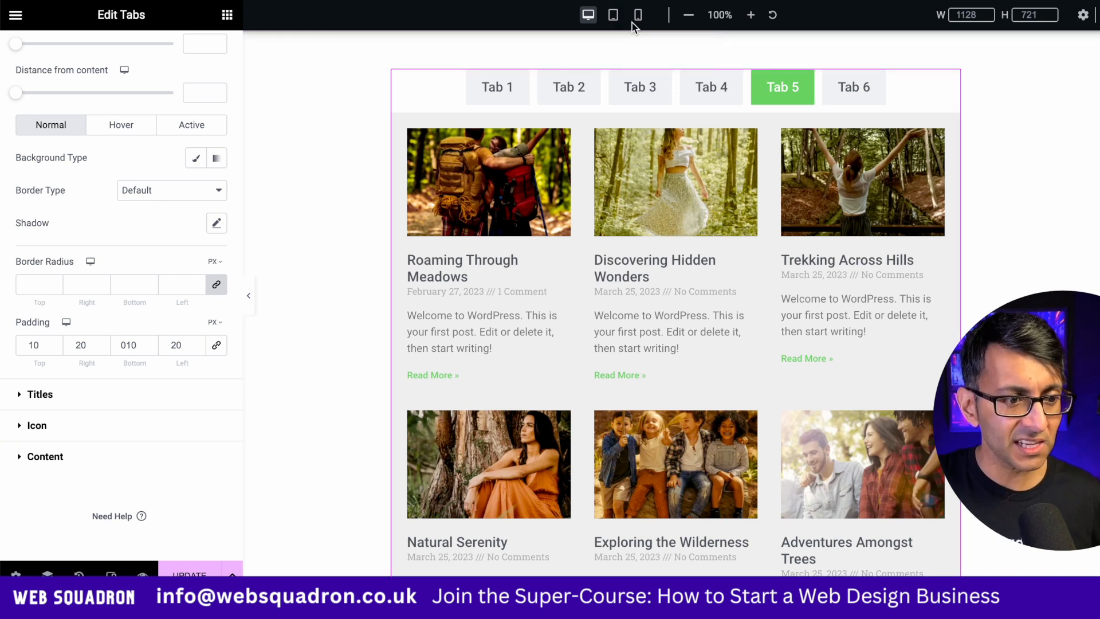
Step: Return to Mobile Portrait and step through Tab 3, Tab 2 and Tab 1 under the wrapped titles
{"action": "left_click", "coordinate": [637, 15]}
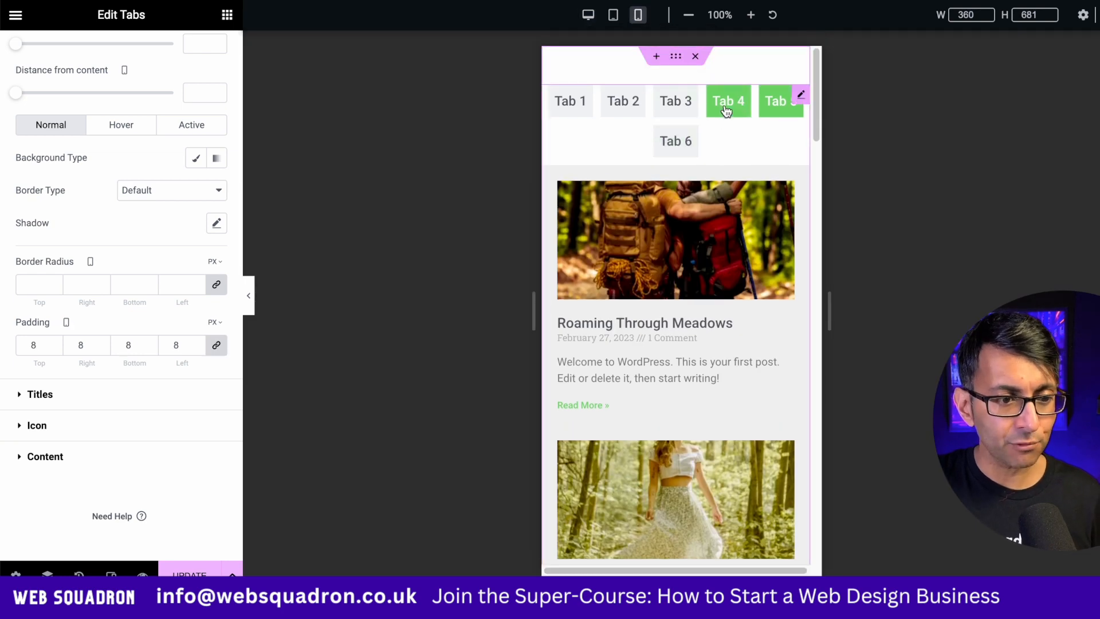
{"action": "left_click", "coordinate": [621, 101]}
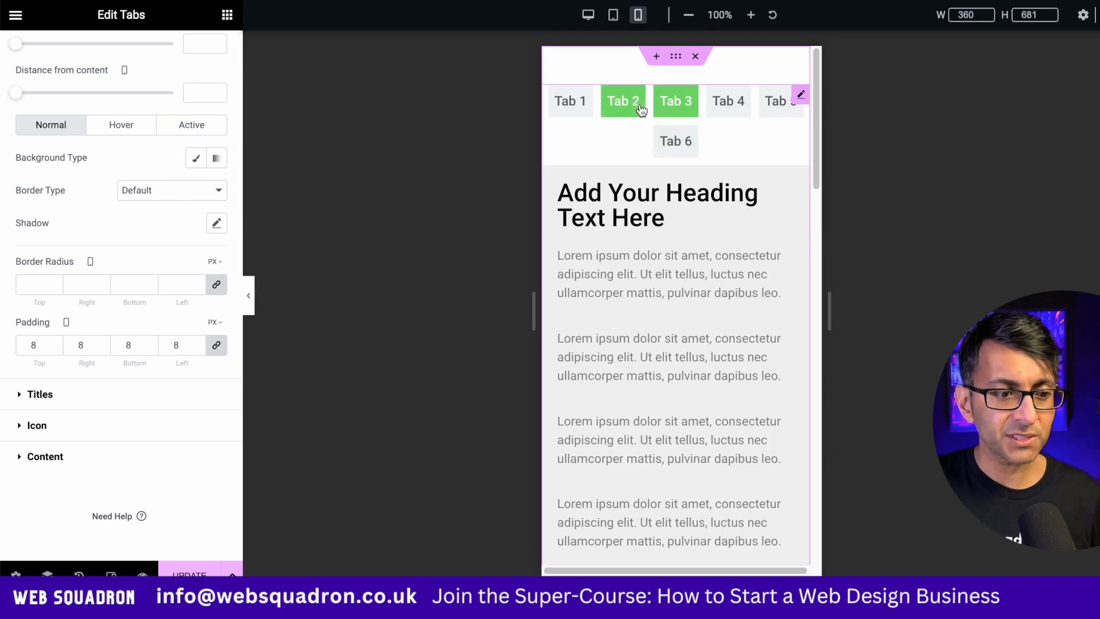
{"action": "left_click", "coordinate": [621, 100]}
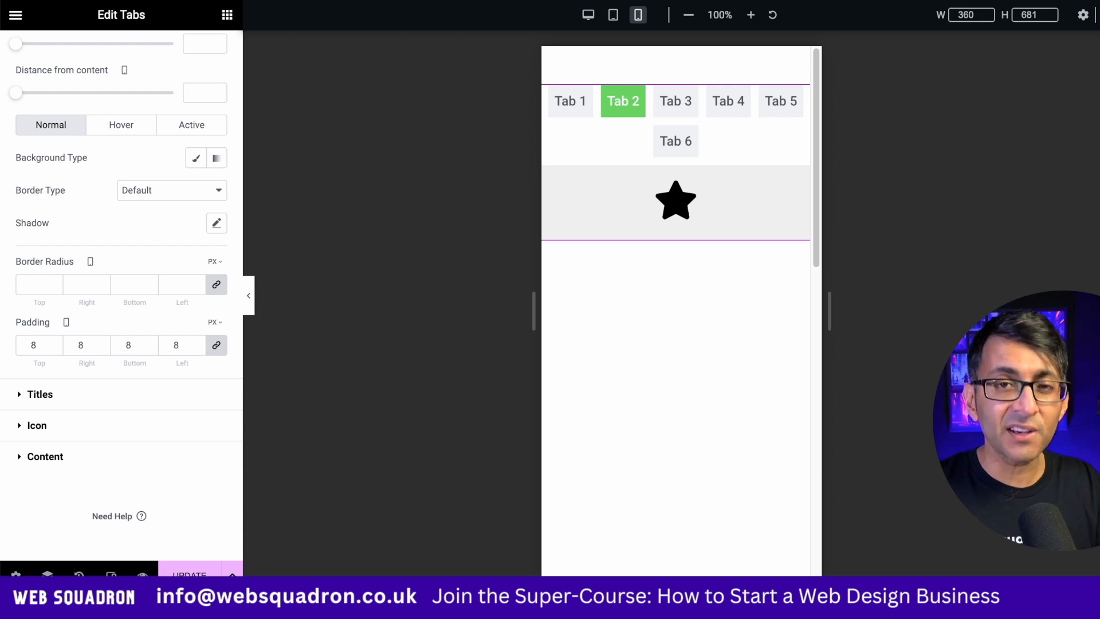
{"action": "mouse_move", "coordinate": [602, 111]}
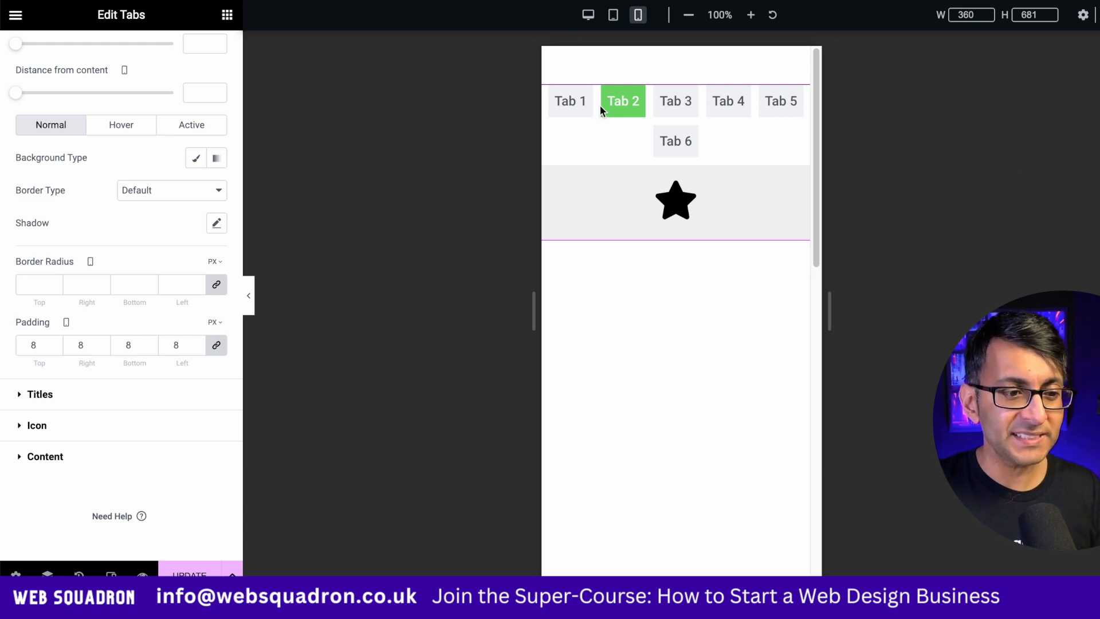
{"action": "left_click", "coordinate": [569, 101]}
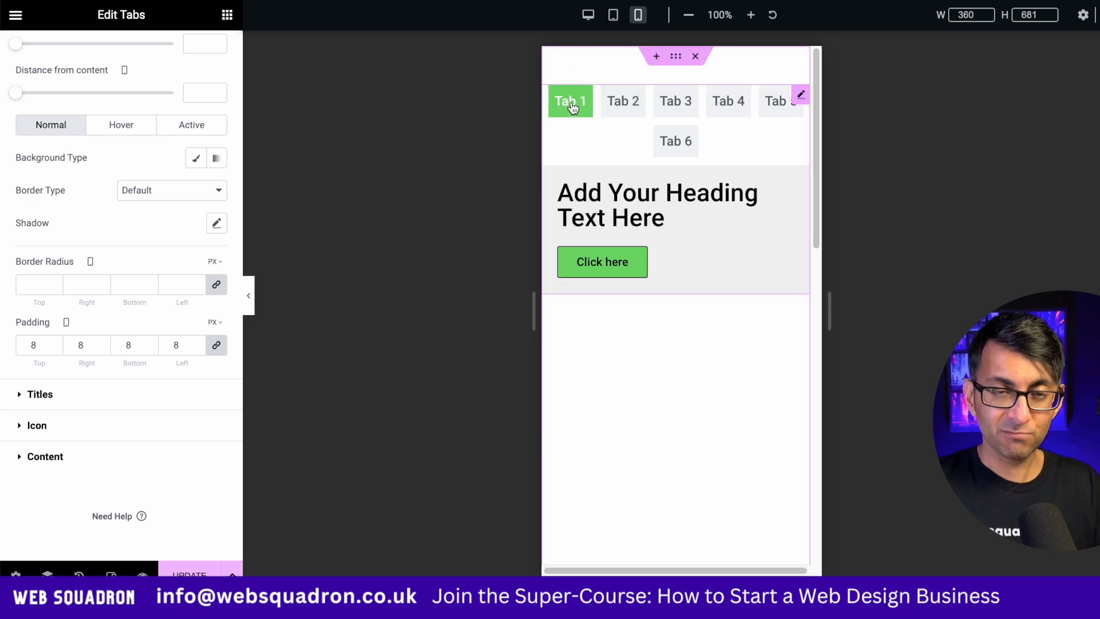